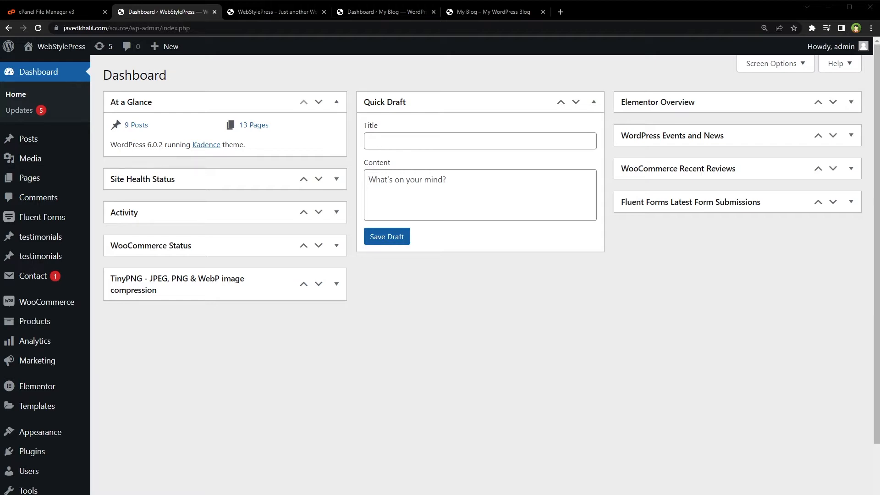
mouse_move(477, 372)
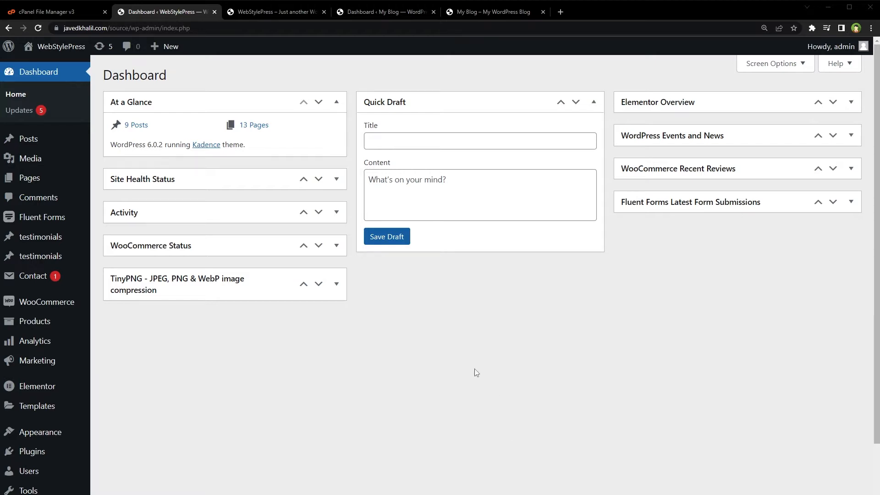
Step: Highlight the 'source' subfolder in the dashboard's web address, then view the Gourmet Burger front end
click(121, 27)
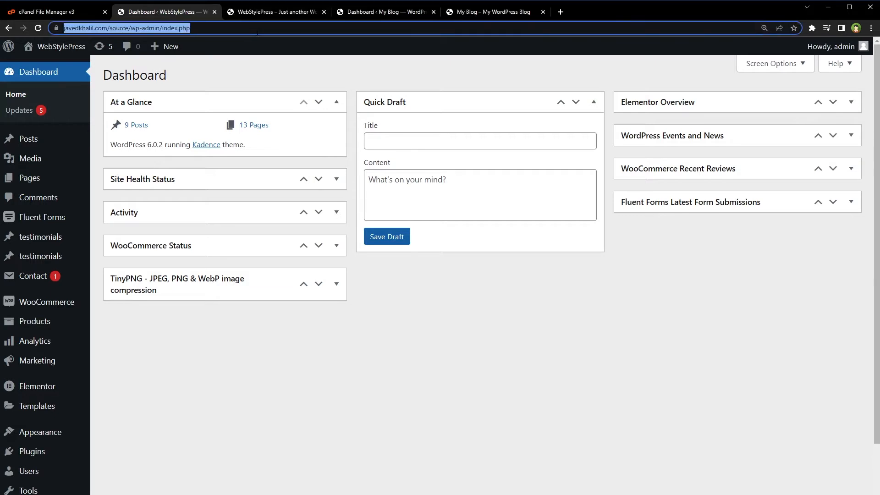
click(122, 27)
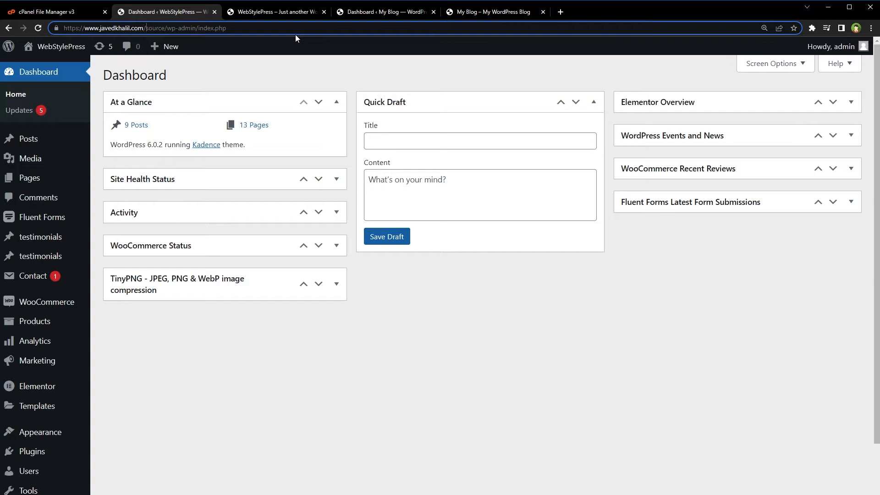
double_click(159, 27)
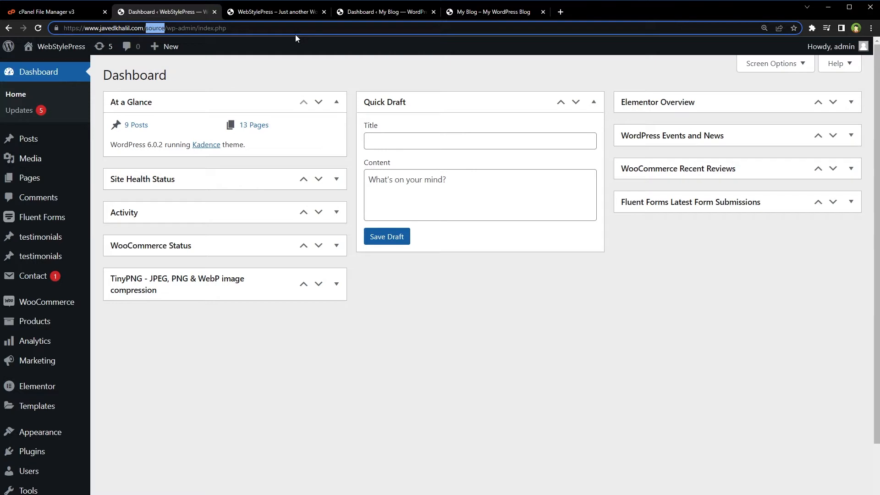
mouse_move(284, 6)
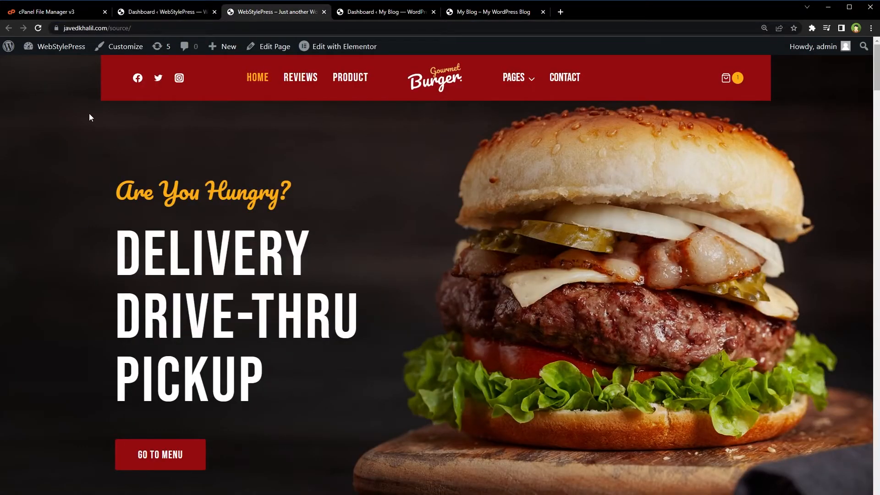
Step: Browse the source burger homepage down to the footer and back, then switch to the 'My Blog' dashboard under /migrated/
click(105, 27)
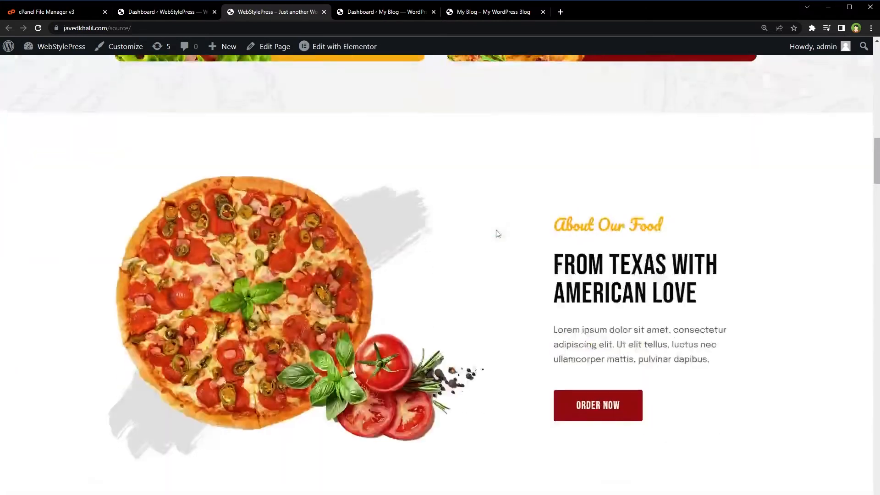
scroll(down, 3)
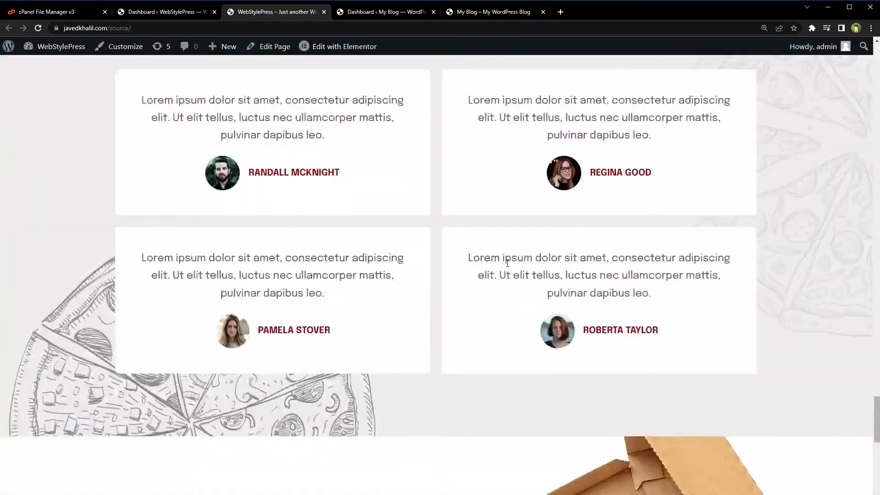
scroll(down, 3)
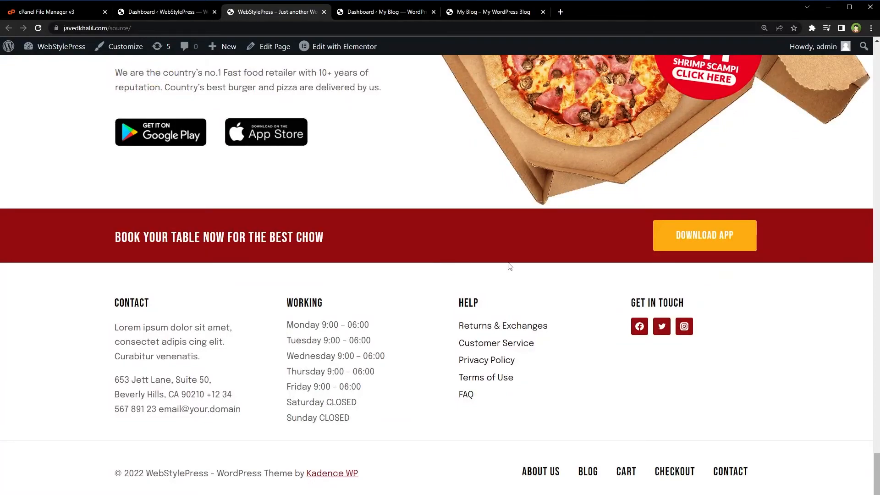
scroll(up, 3)
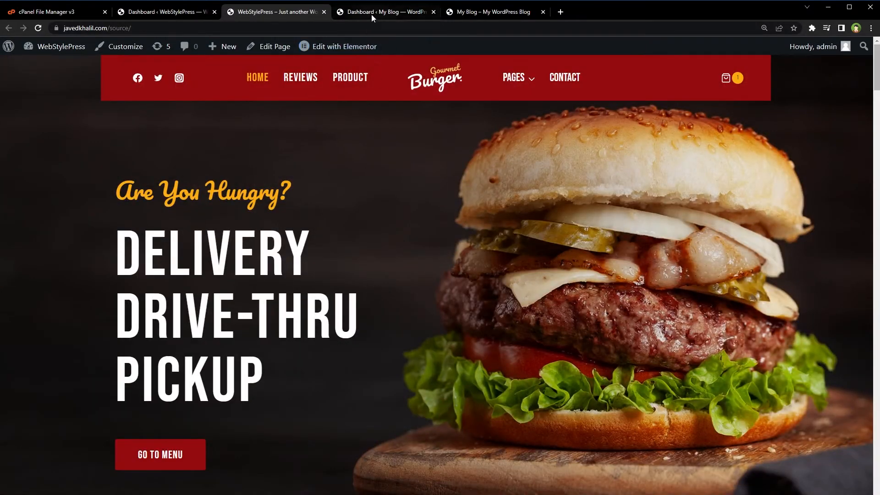
click(375, 12)
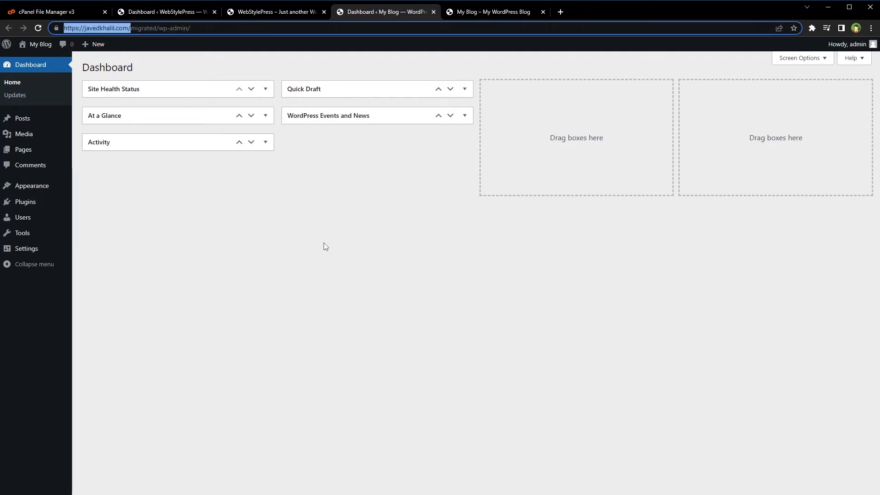
Step: Highlight the 'migrated' subfolder in the address and reload the destination blog's Hello world front page
double_click(145, 28)
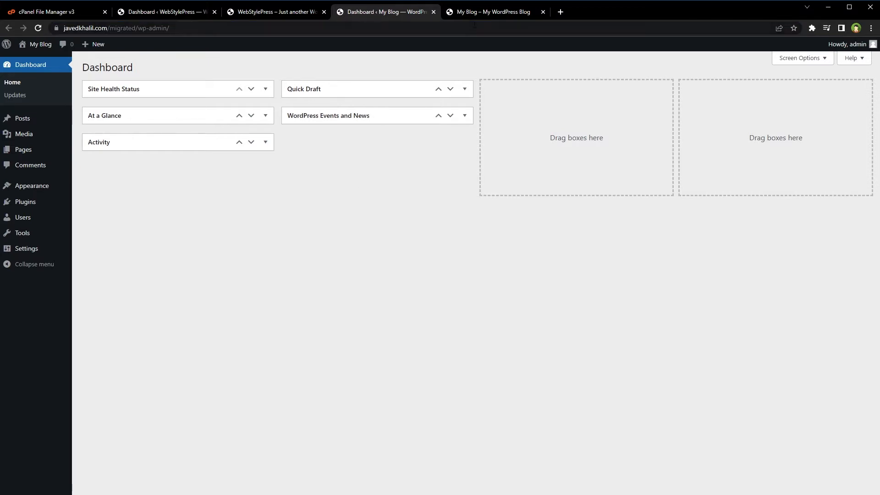
click(492, 12)
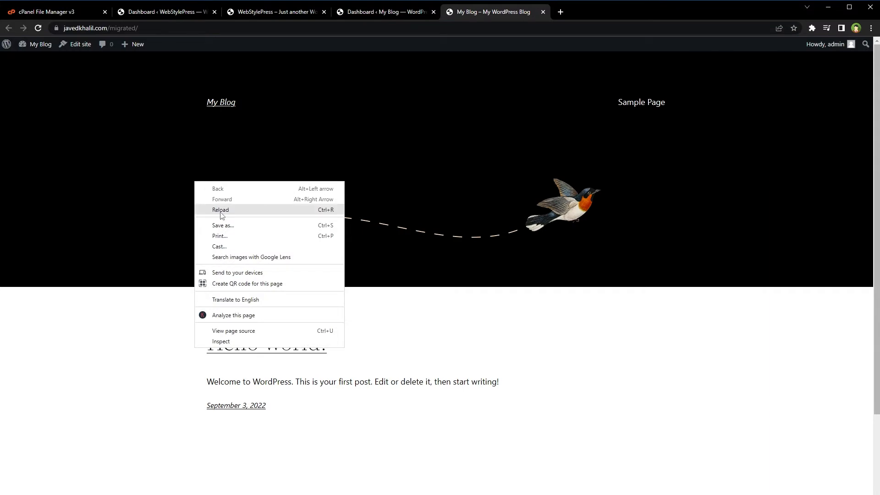
click(220, 209)
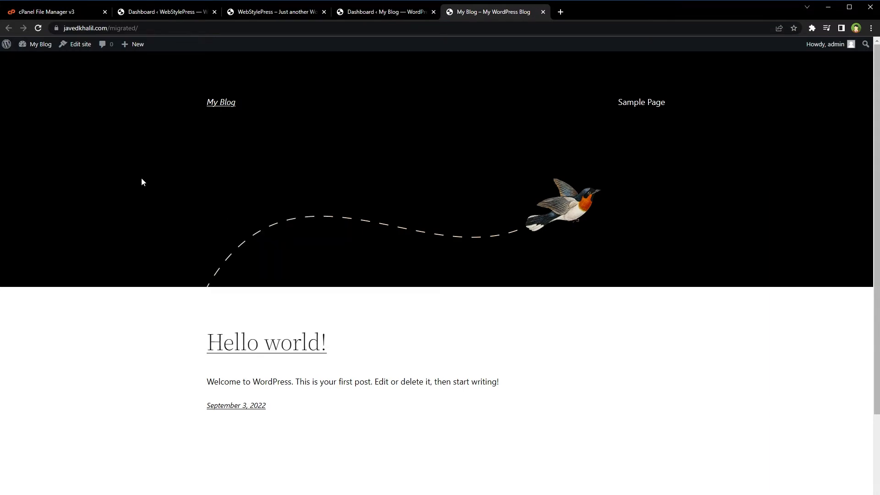
mouse_move(145, 198)
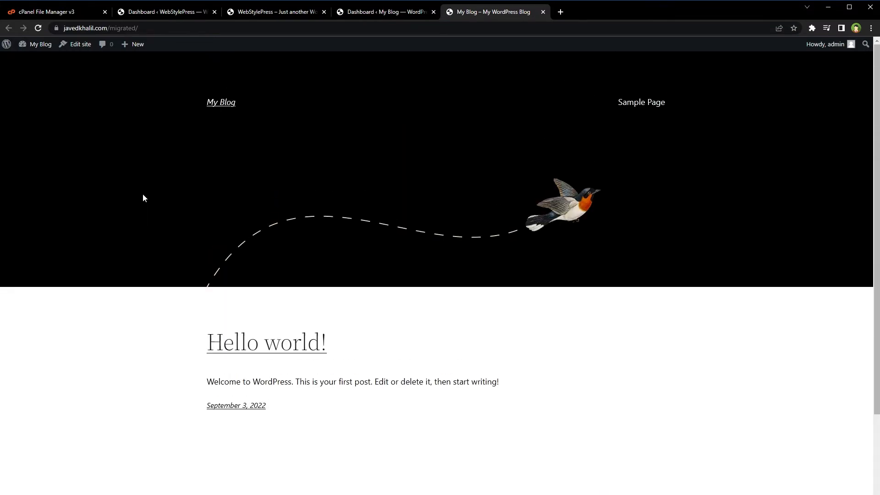
Step: Flip between the destination blog and the source burger homepage to compare them, then return to the source dashboard
click(270, 12)
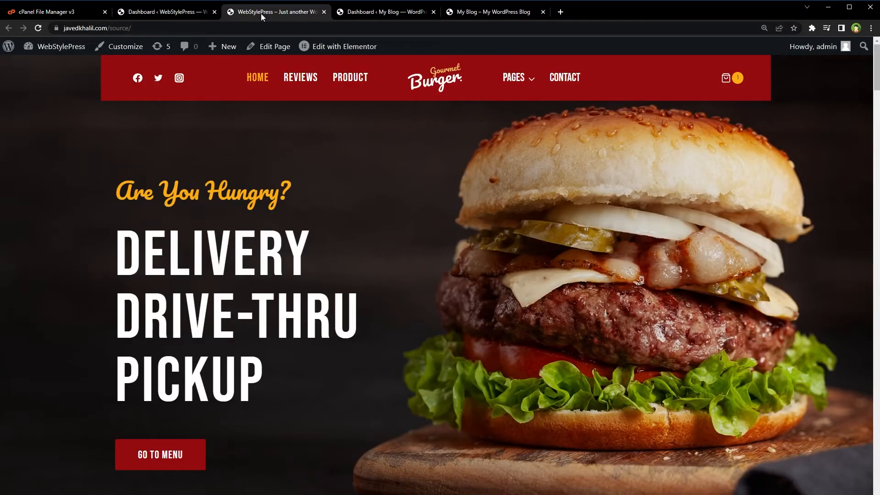
click(494, 12)
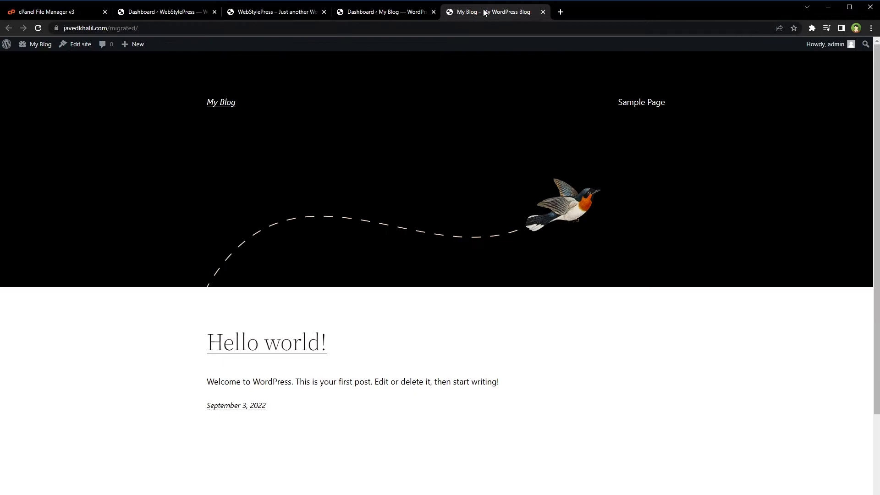
click(270, 11)
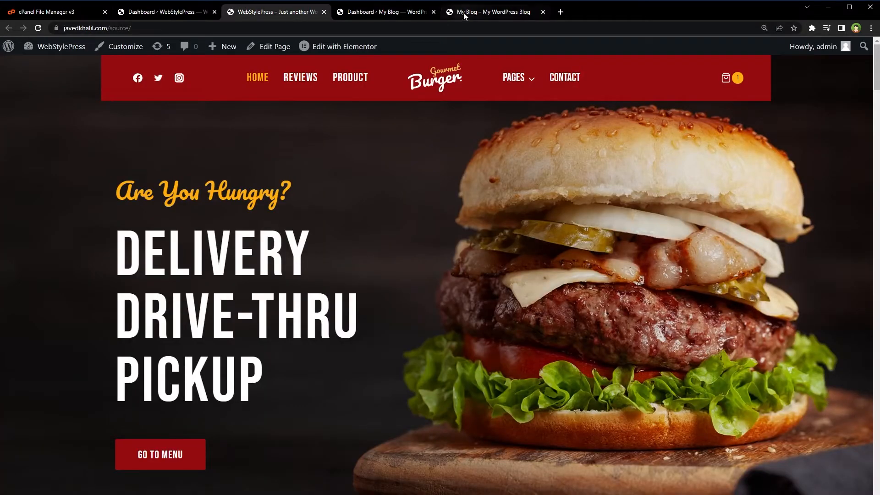
click(165, 12)
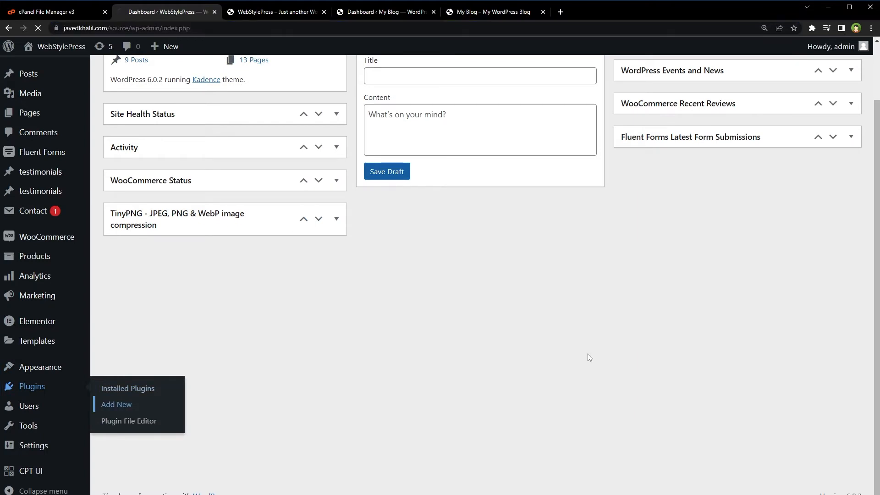
Step: Search the plugin directory for 'Migrate Guru', install it and activate it on the source site
click(116, 404)
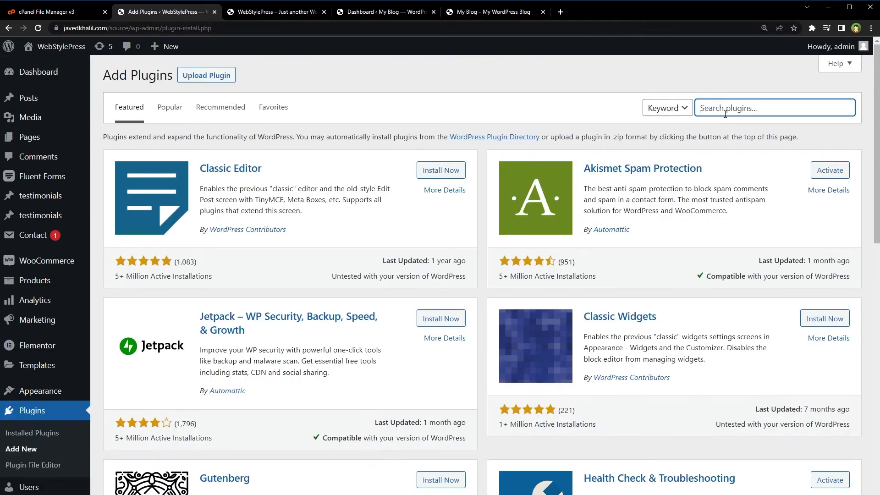
text(Migrate Guru)
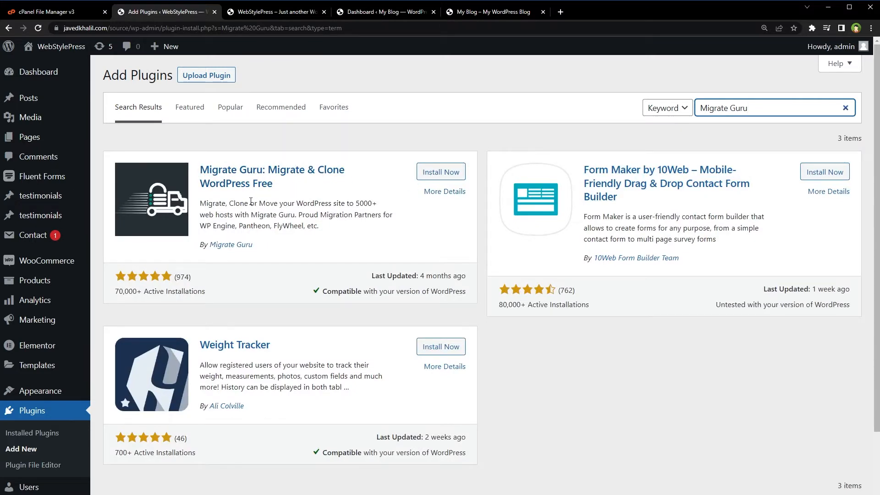
mouse_move(445, 180)
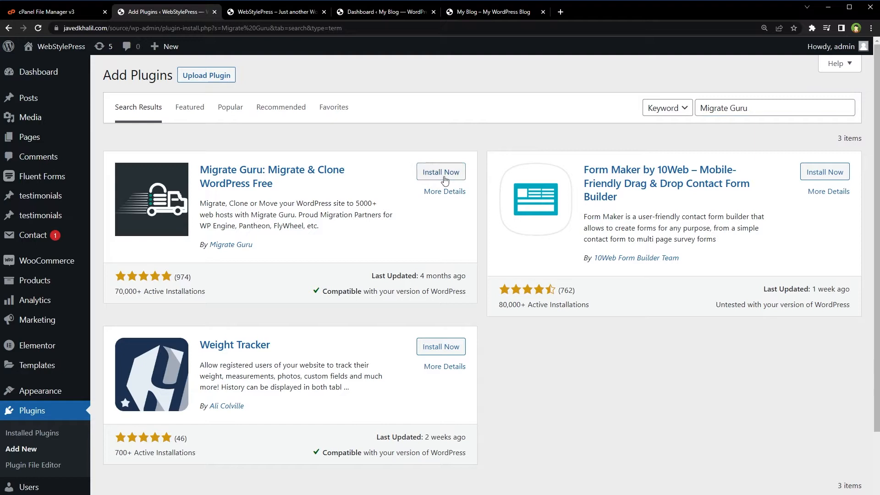
click(441, 171)
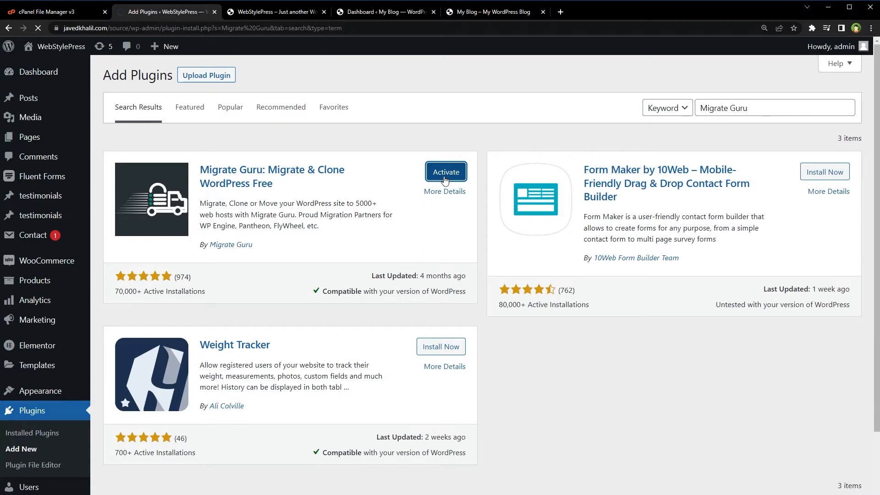
click(446, 172)
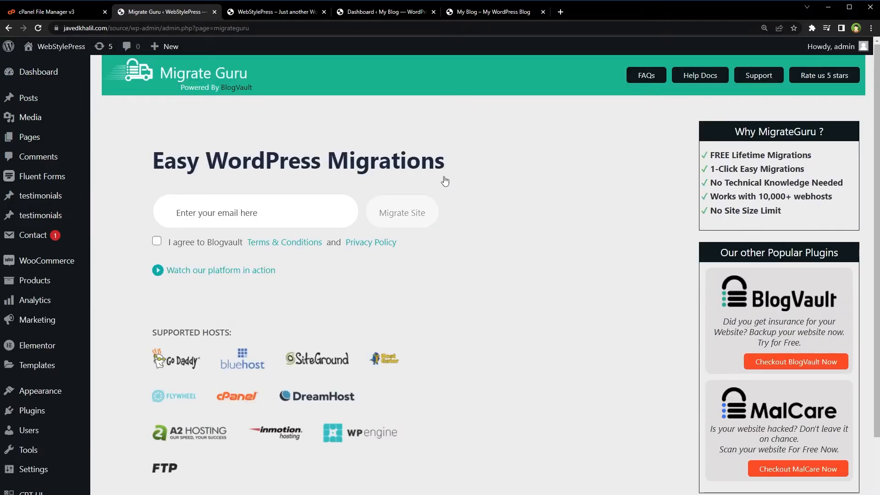
Step: Enter an email, accept the BlogVault Terms & Conditions and launch Migrate Site
click(157, 241)
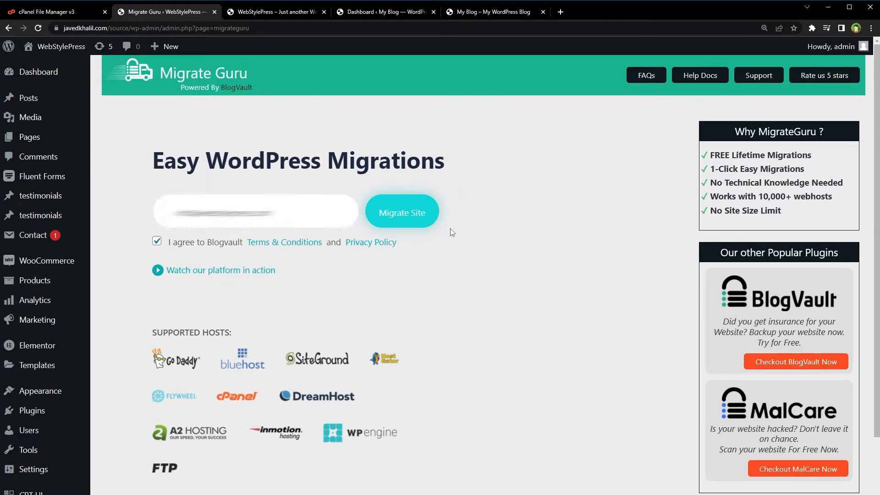
click(401, 212)
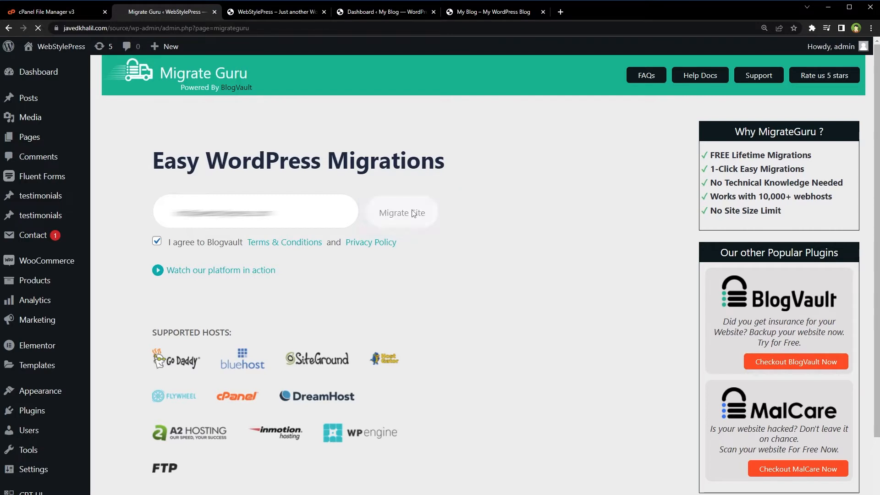
click(401, 212)
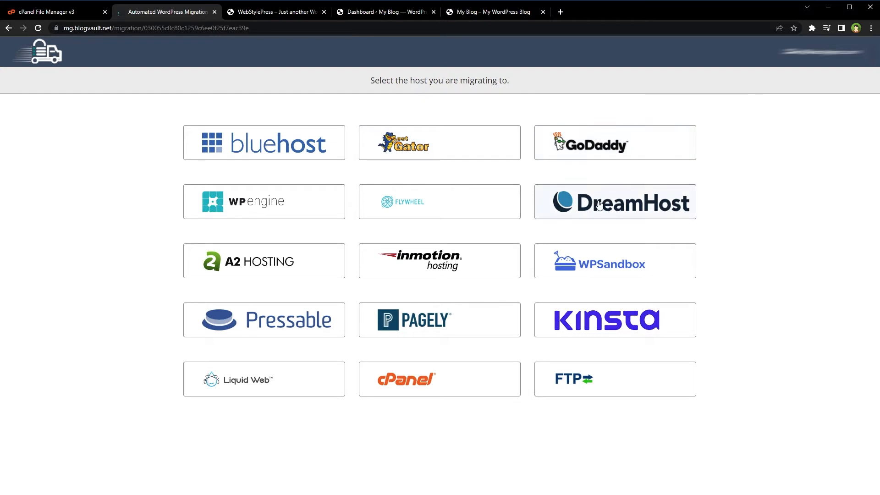
mouse_move(296, 216)
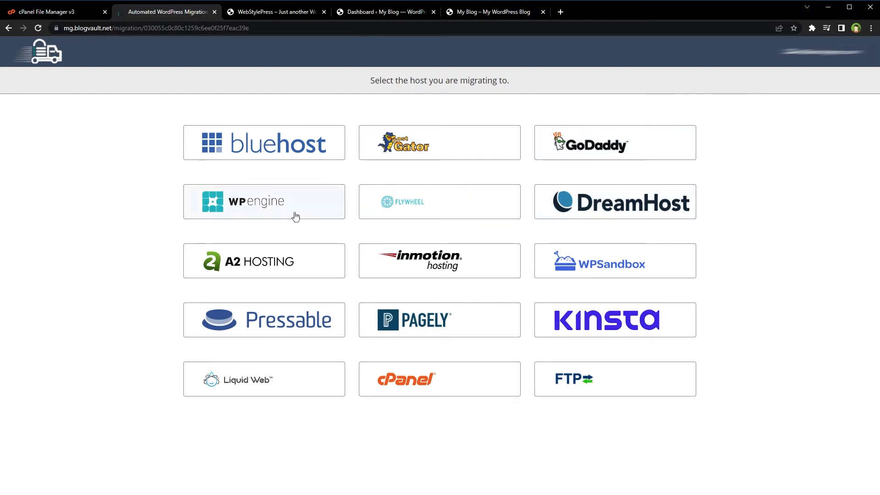
mouse_move(416, 263)
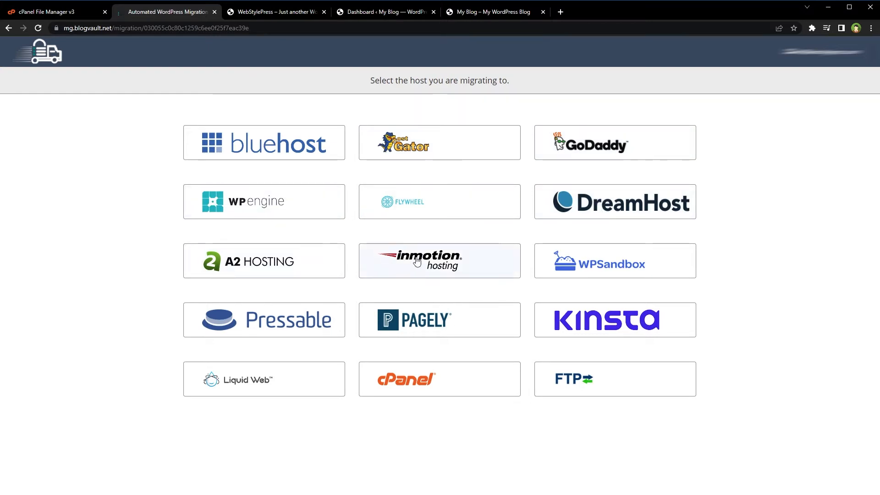
mouse_move(420, 267)
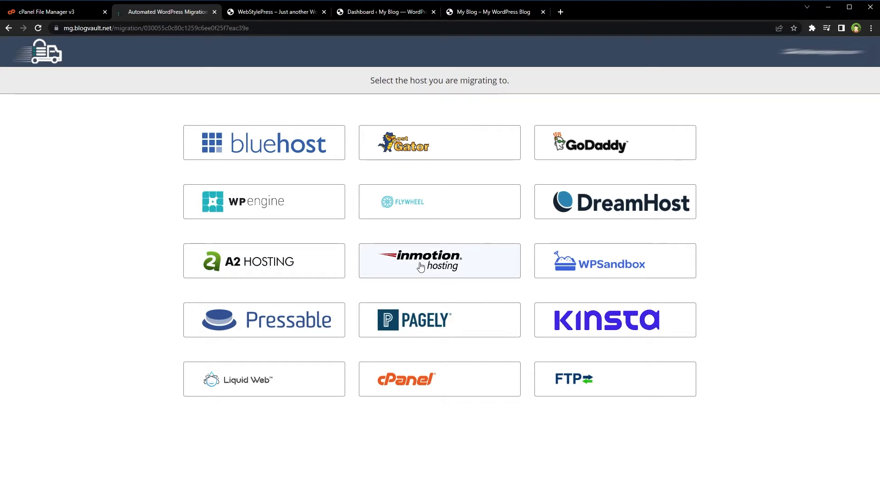
mouse_move(601, 274)
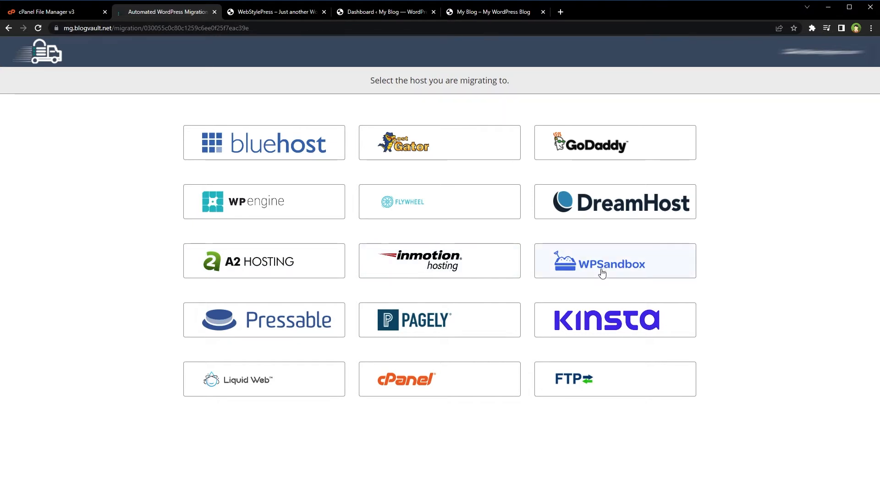
mouse_move(466, 334)
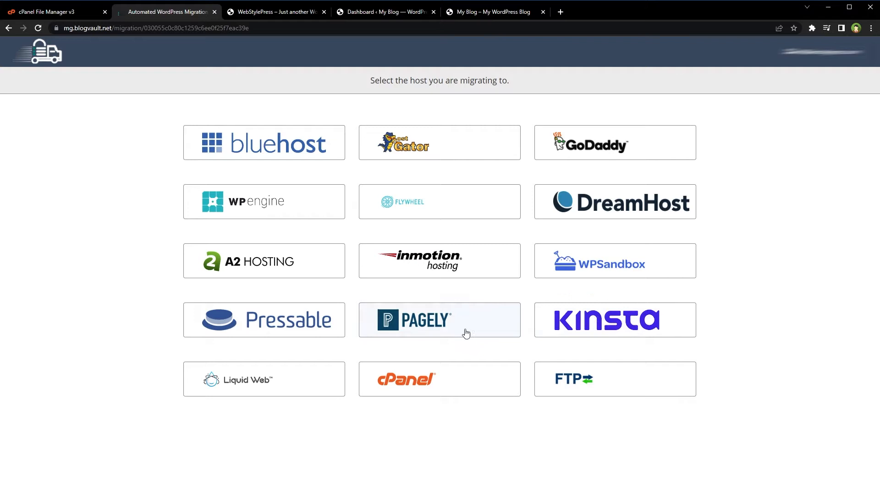
mouse_move(315, 328)
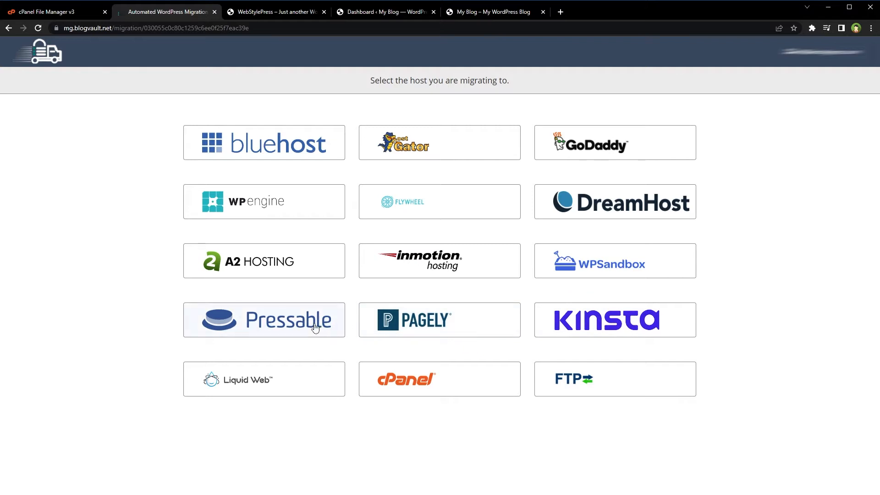
mouse_move(591, 383)
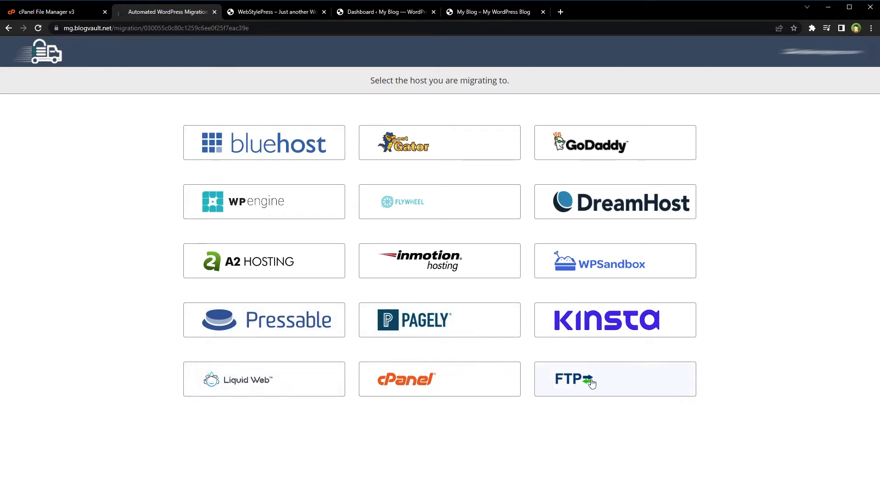
mouse_move(469, 384)
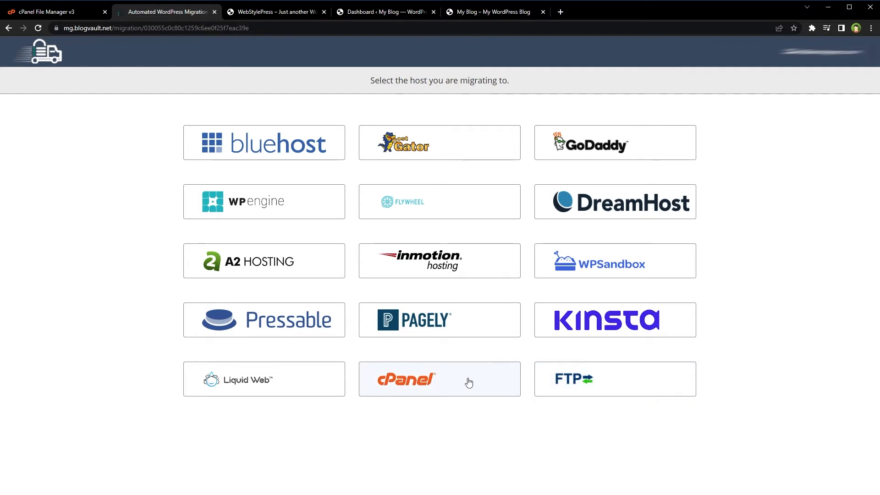
Step: Choose cPanel as the destination host on the host-selection page
click(440, 379)
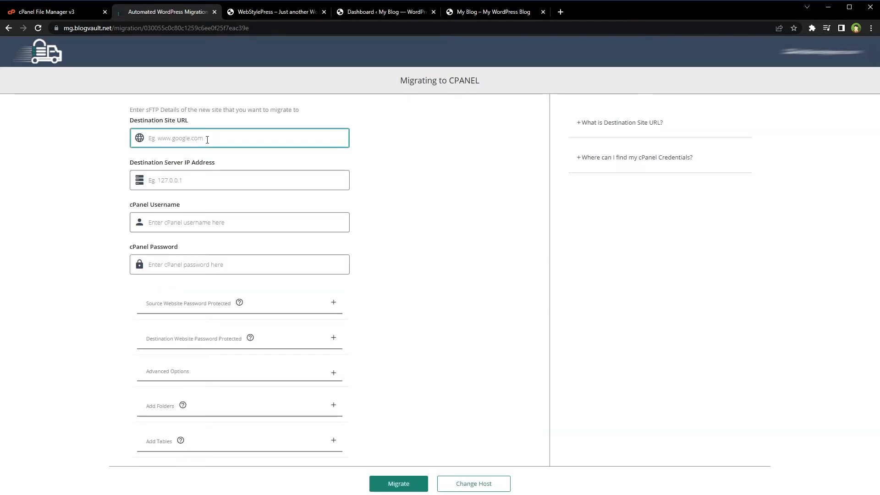
click(494, 12)
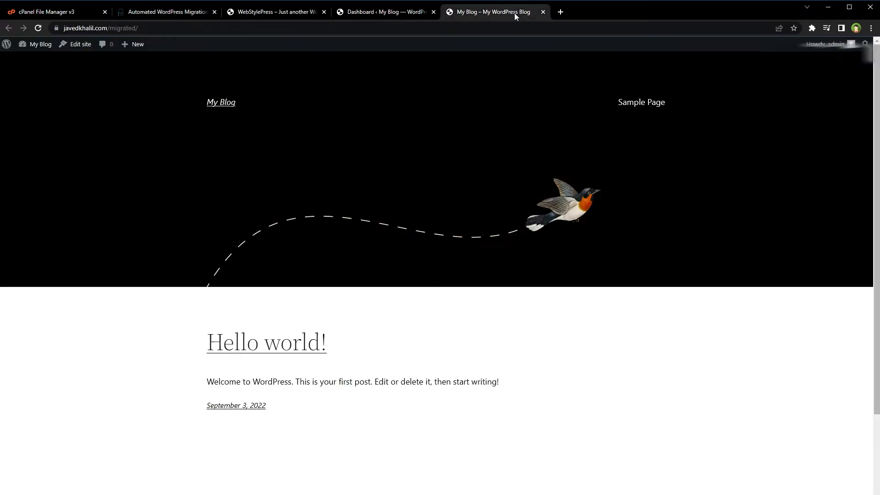
click(105, 27)
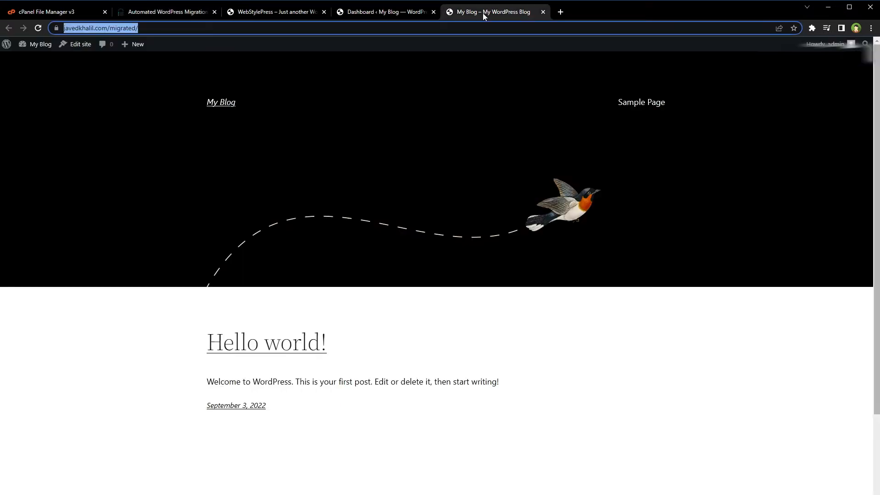
click(166, 12)
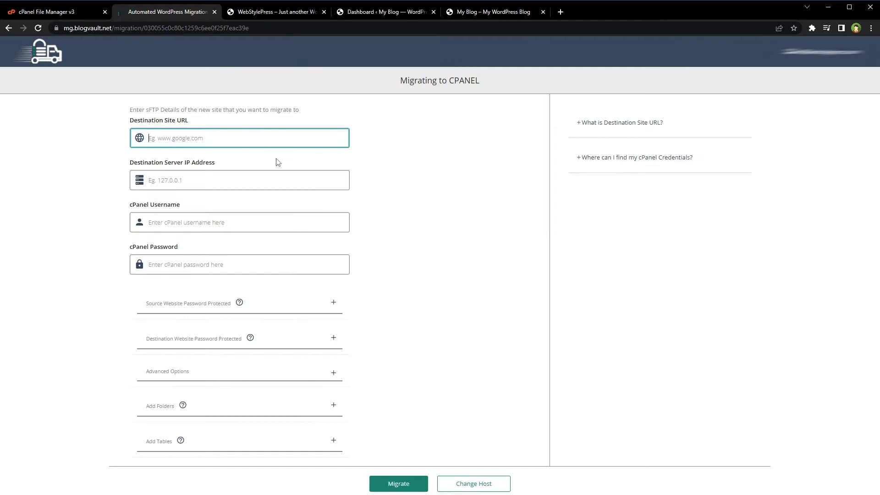
text(https://javedkhalil.com/migrated/)
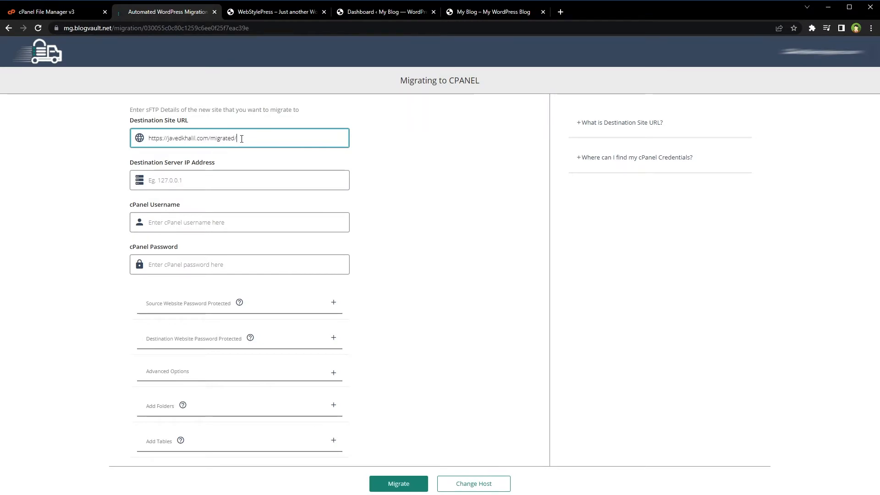
triple_click(190, 138)
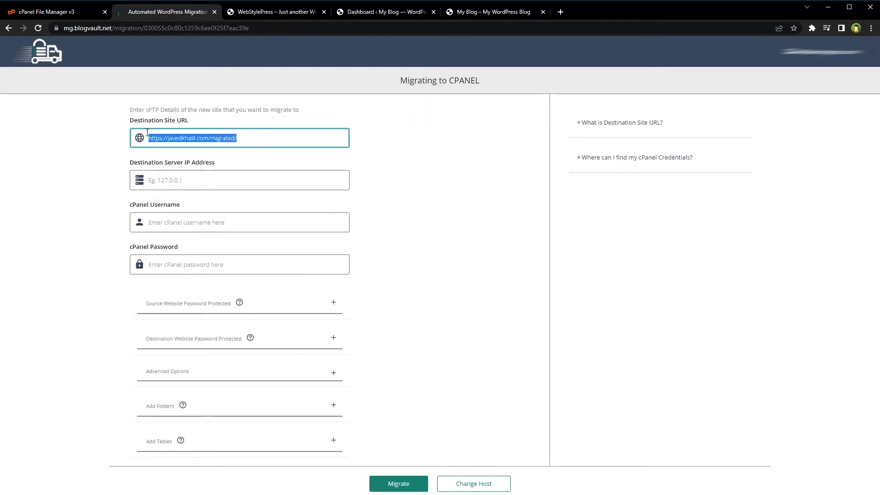
double_click(223, 137)
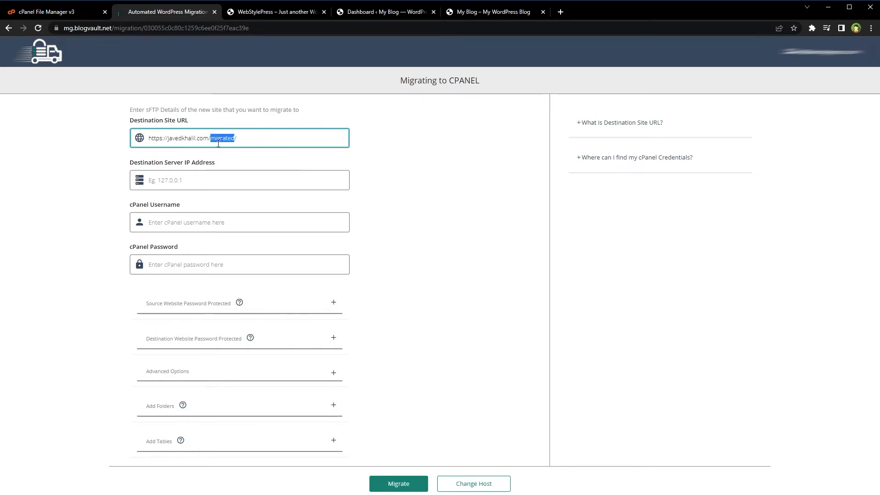
Step: Move to the Destination Server IP field and switch over to the cPanel File Manager
click(220, 180)
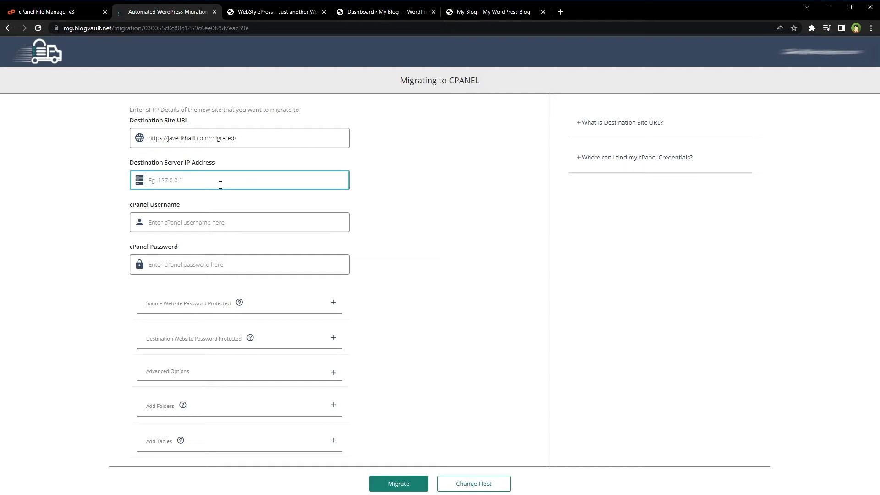
click(55, 11)
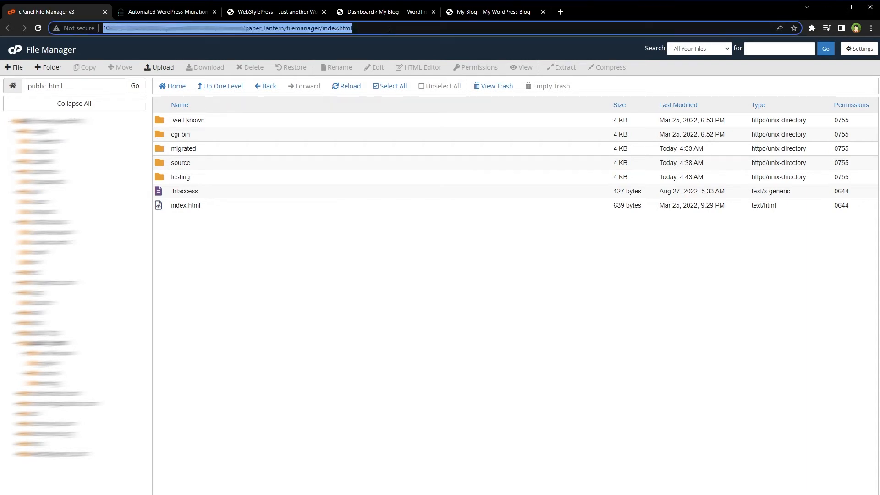
Step: Copy the server IP from the File Manager address and fill it in as the Destination Server IP Address
click(169, 12)
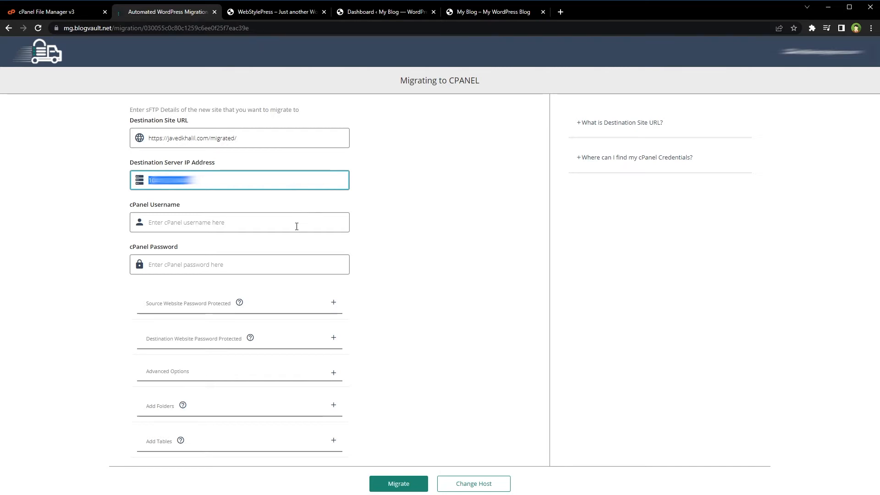
Step: Enter the cPanel username and password and start the migration into the migrated subfolder
click(239, 264)
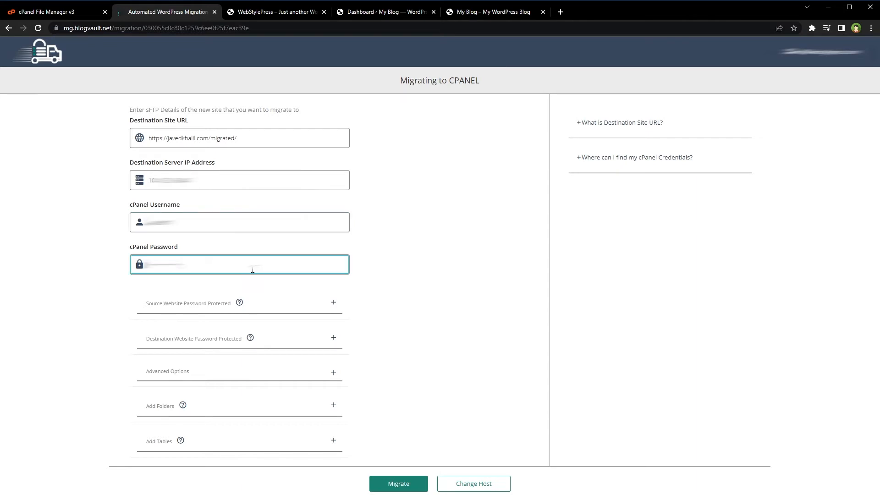
click(44, 277)
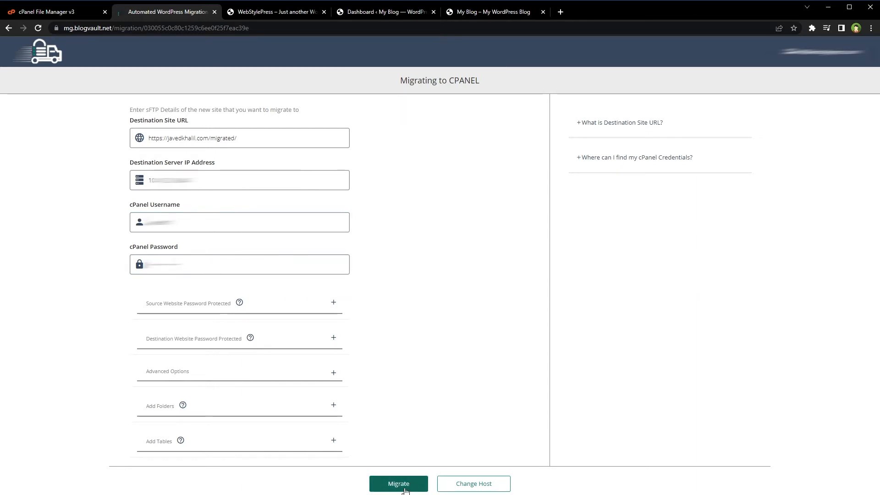
click(397, 484)
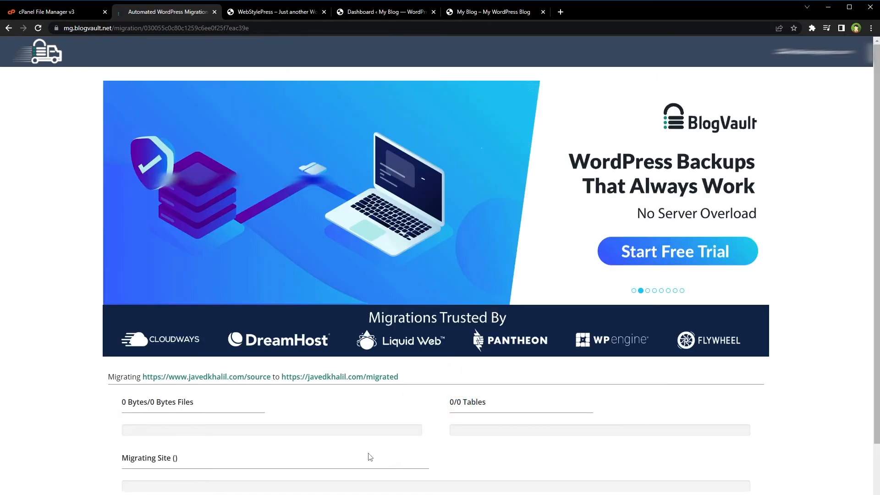
Step: Watch the progress page until 'Migration completed successfully' appears
scroll(down, 3)
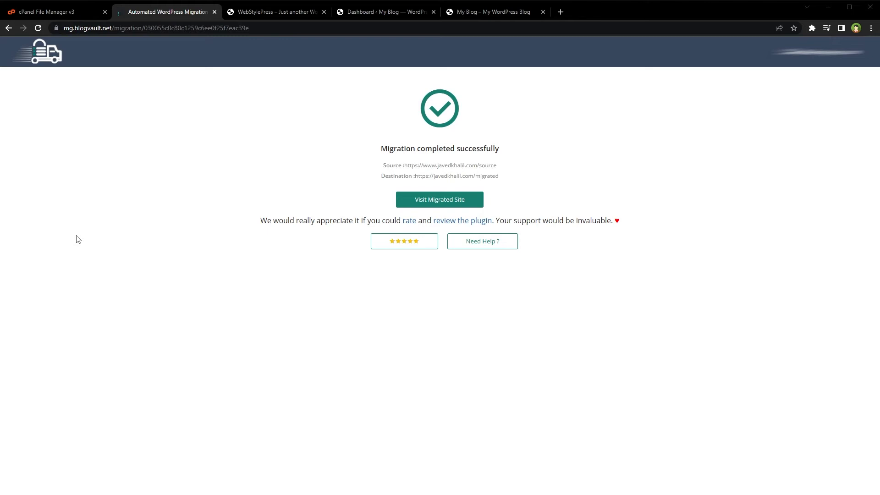
Step: Highlight the migration's source address, then return to the destination 'My Blog' page
drag(381, 165, 460, 165)
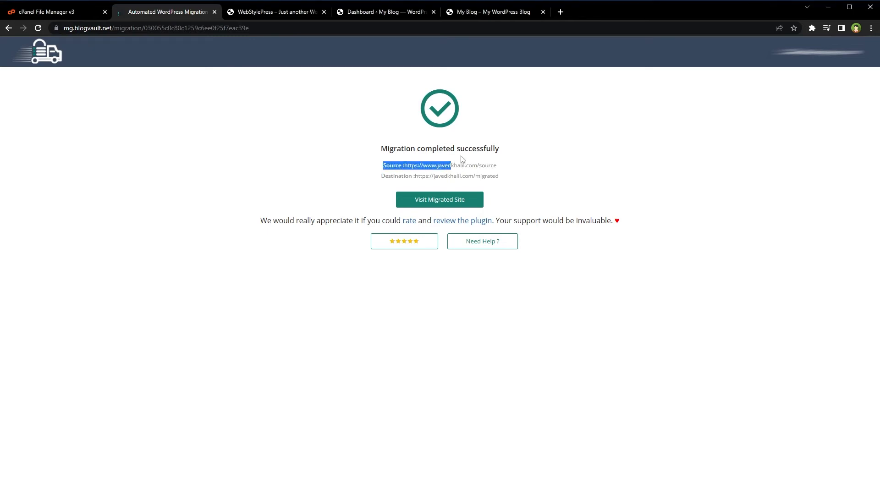
click(547, 179)
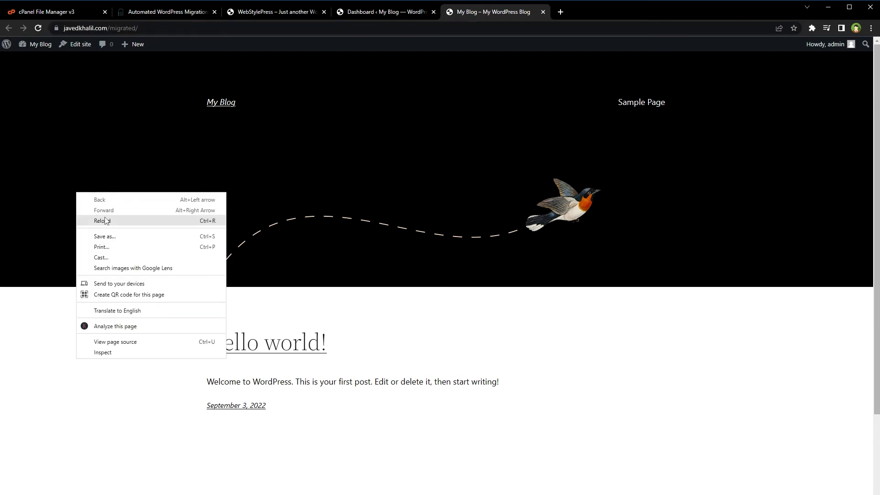
Step: Reload the destination homepage, review the cloned Gourmet Burger content against the source, then go to its dashboard
click(102, 220)
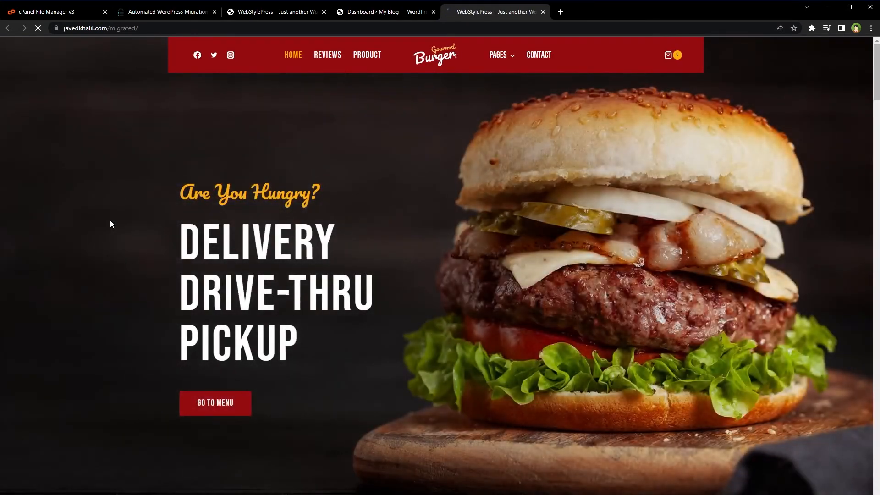
scroll(down, 3)
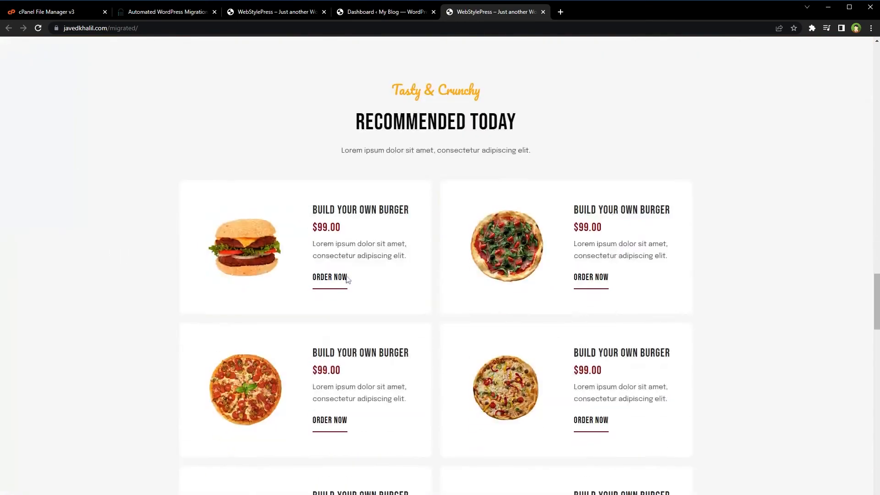
scroll(down, 3)
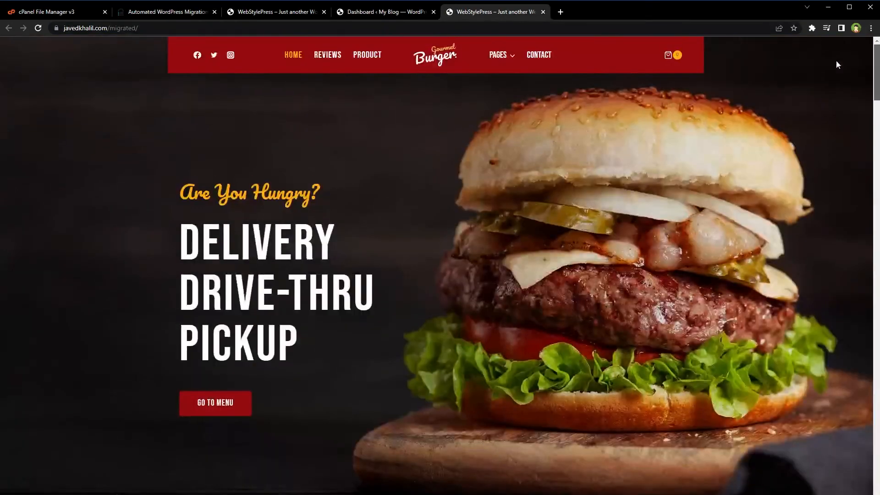
click(275, 12)
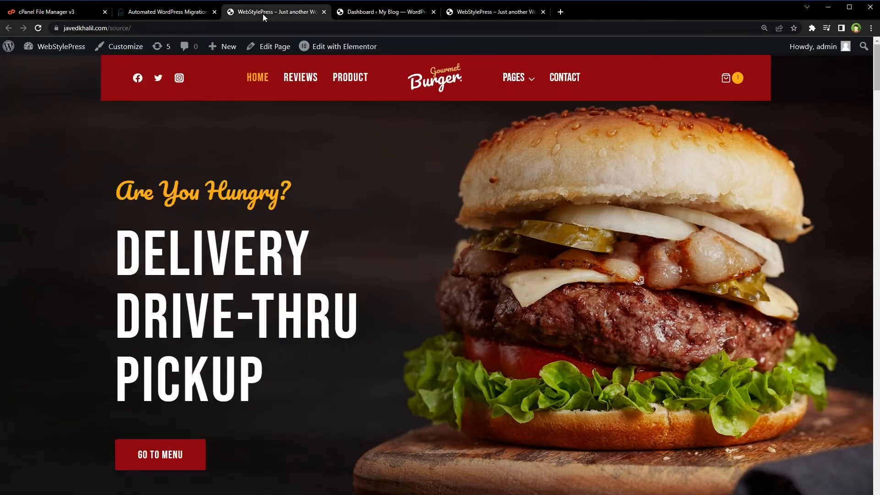
mouse_move(472, 179)
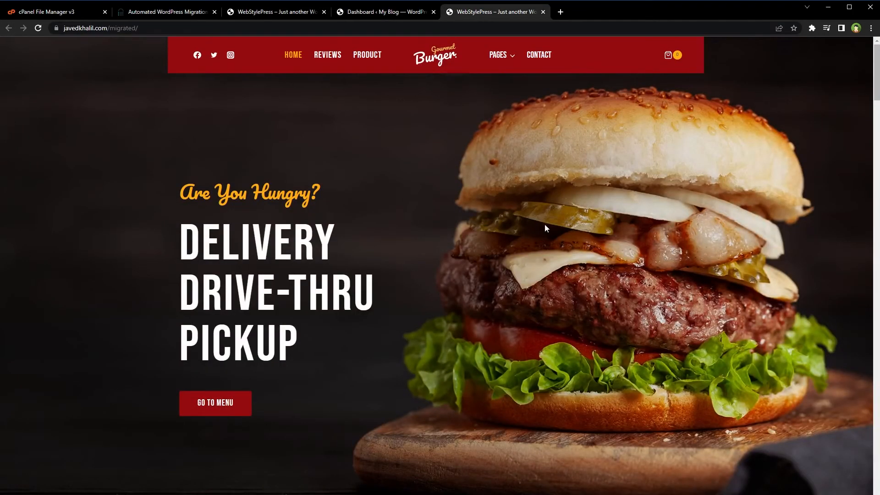
click(385, 11)
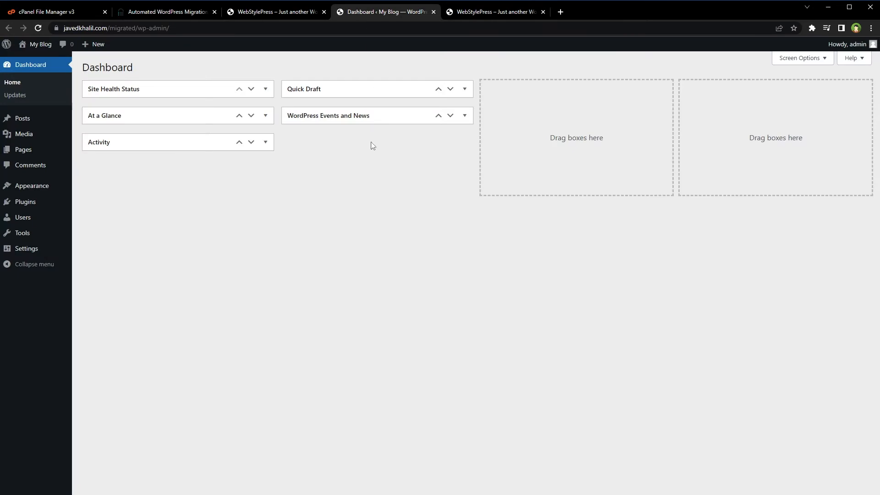
Step: Log back in as admin and reload the dashboard to show the cloned WebStylePress plugins, then go to the front end
right_click(286, 233)
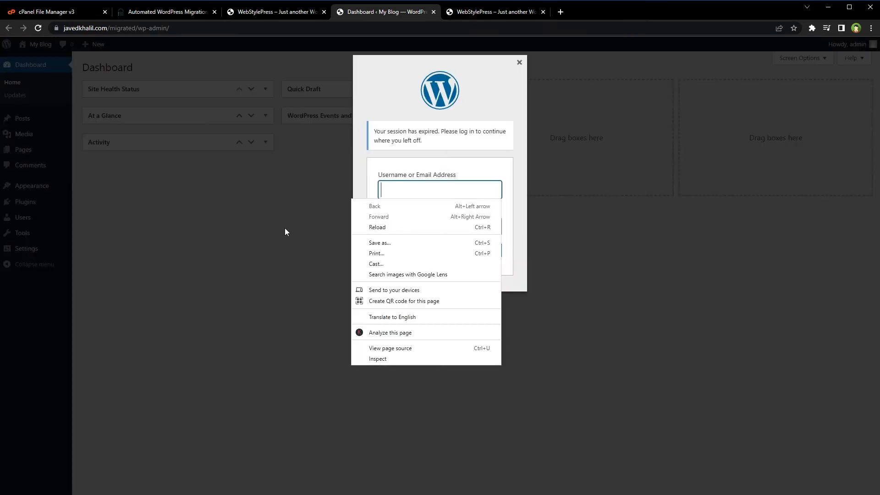
text(admin)
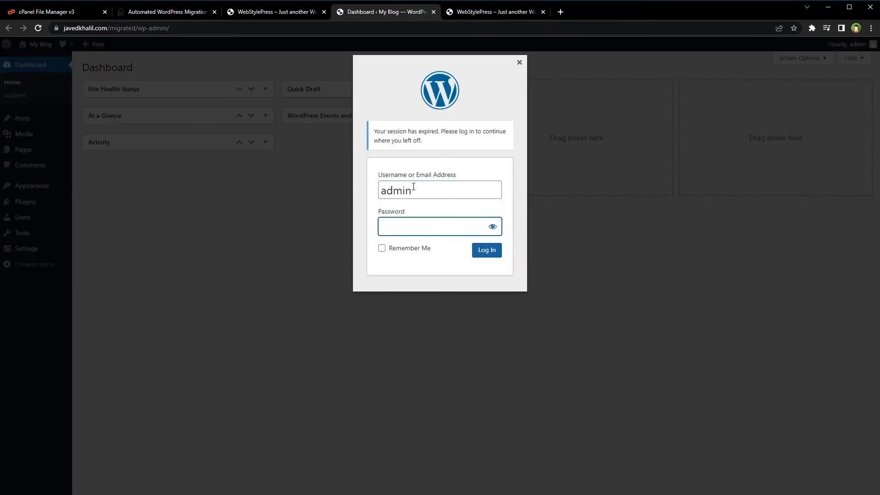
click(487, 250)
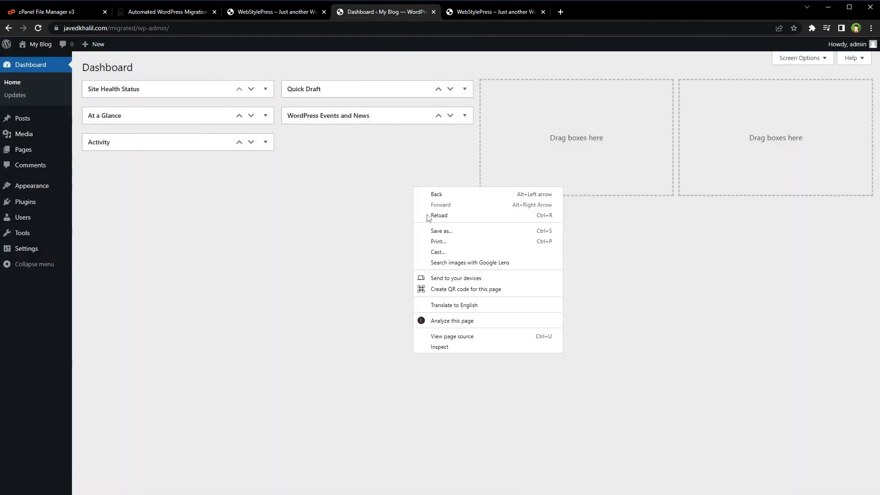
click(439, 215)
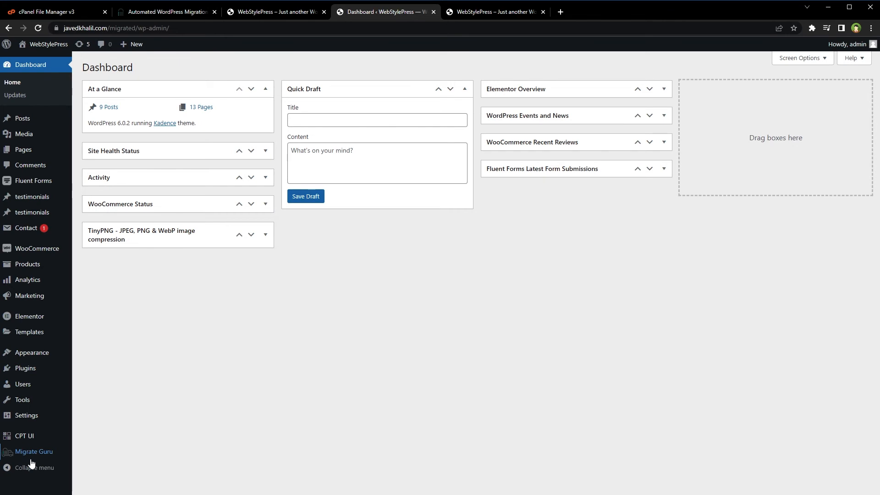
click(490, 12)
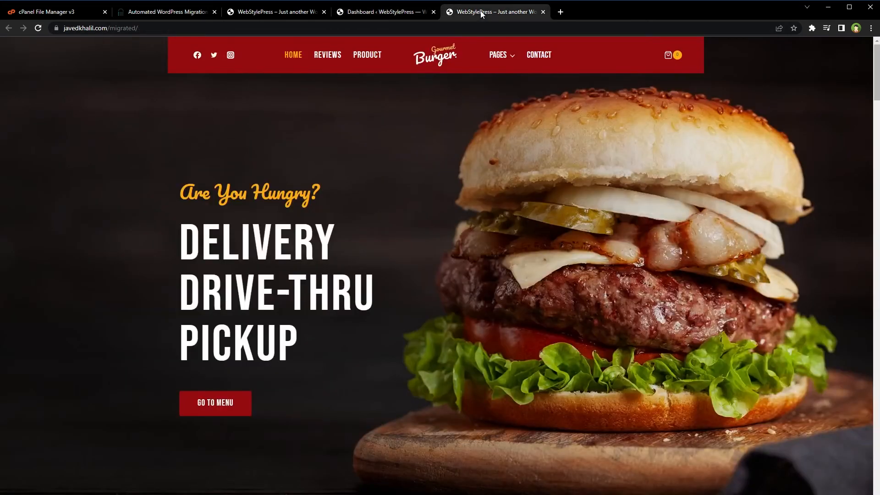